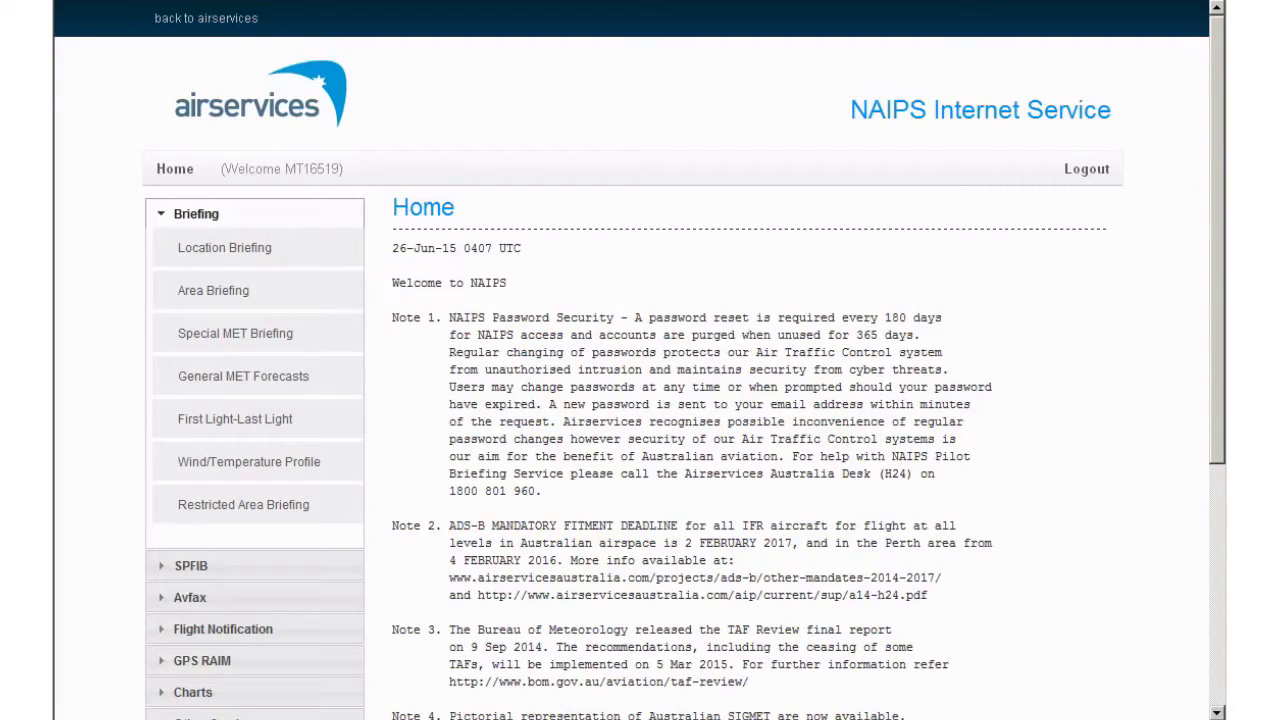
Step: Open the blank Location Briefing form and select the first Locations box
scroll(down, 3)
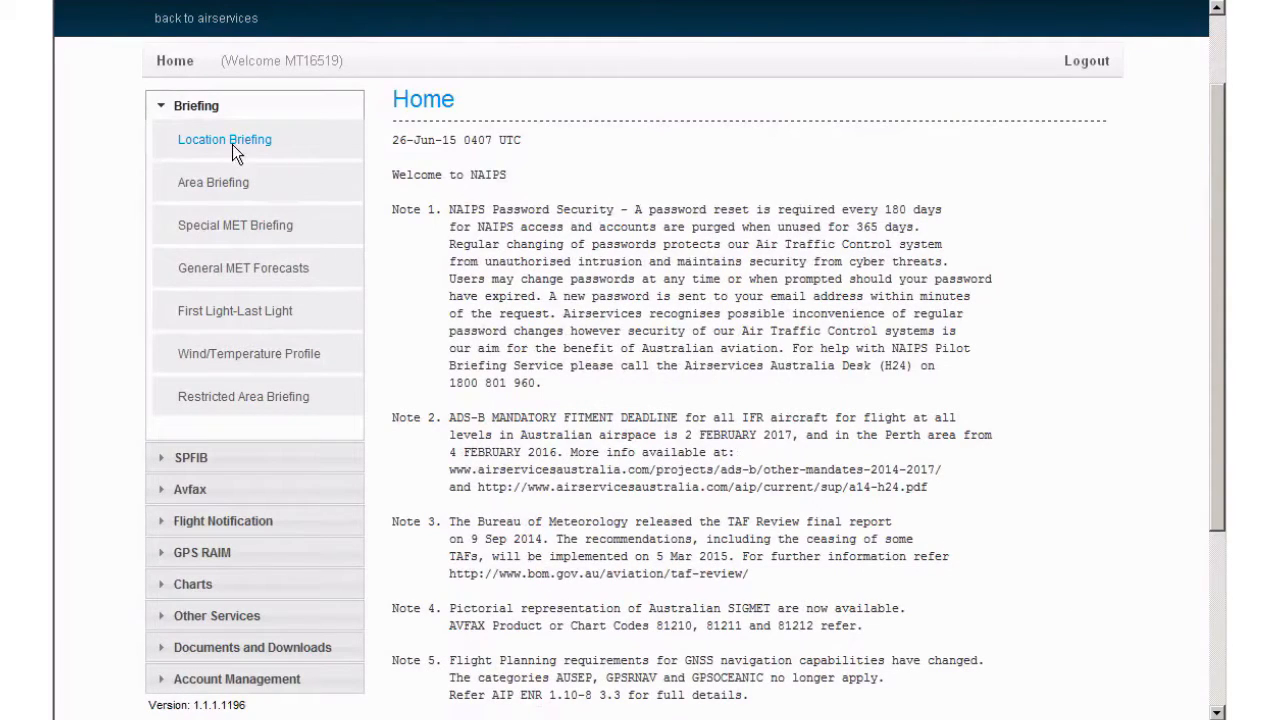
click(224, 139)
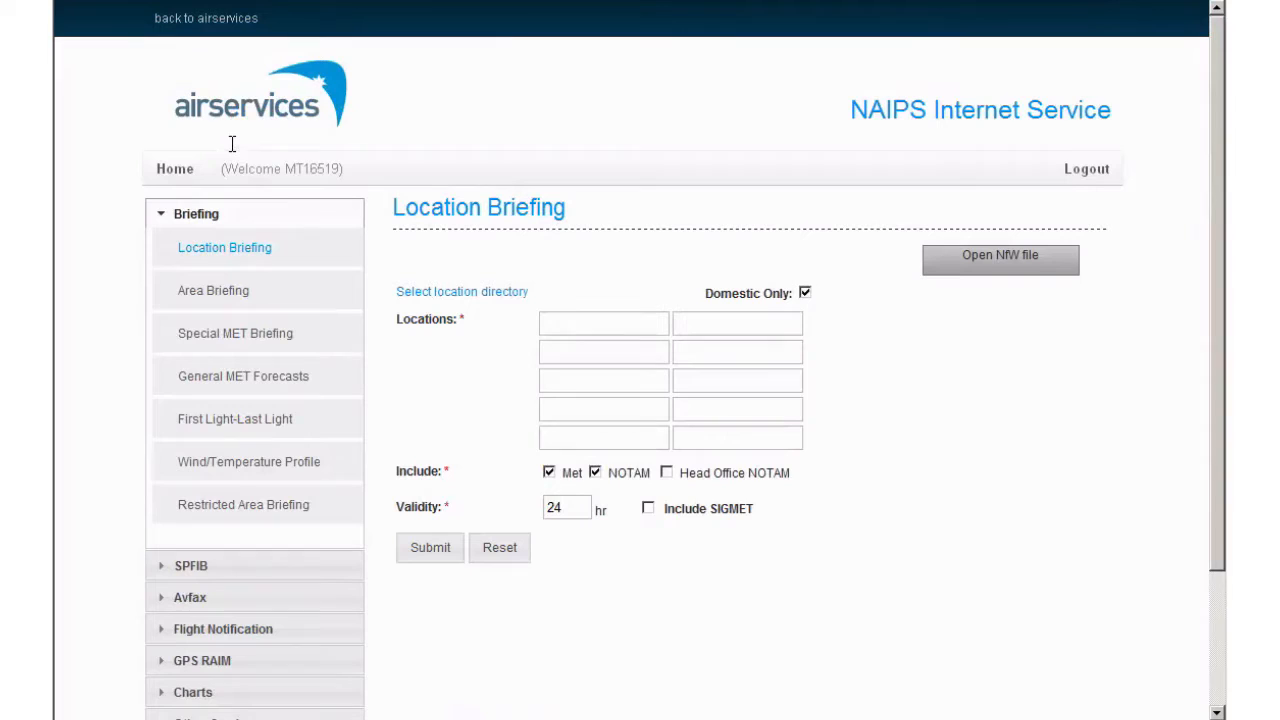
click(603, 323)
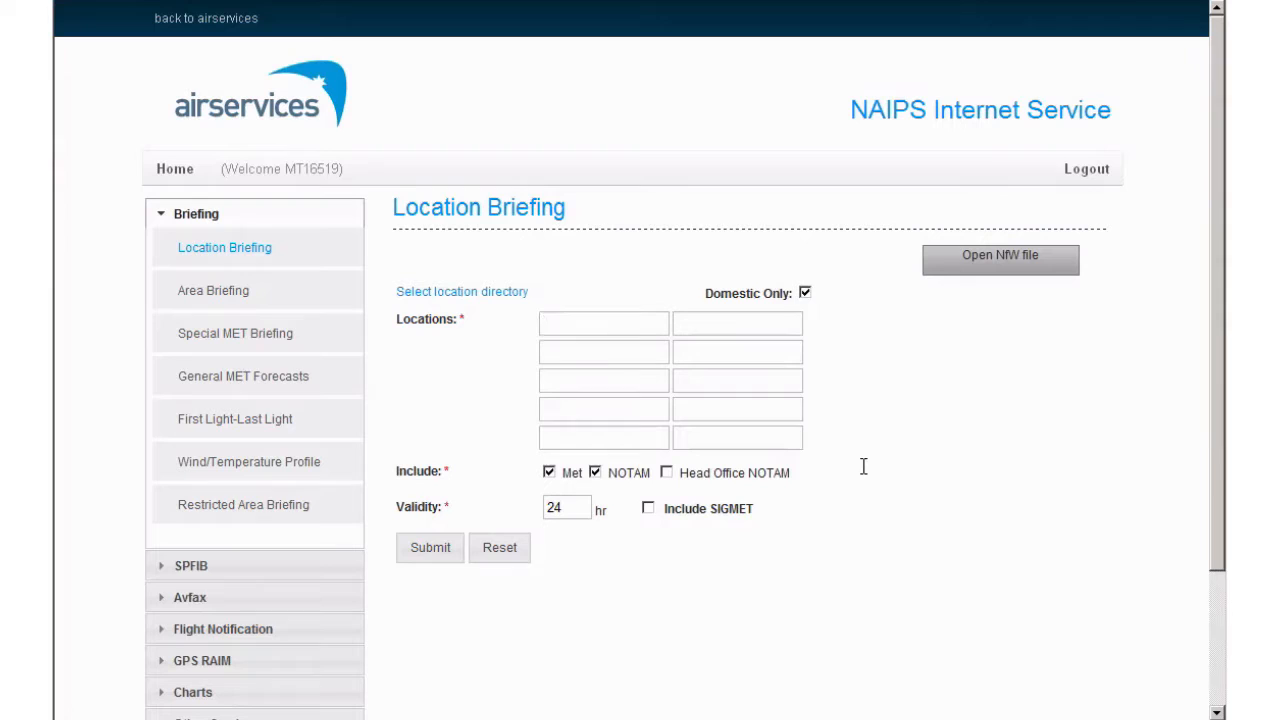
click(603, 323)
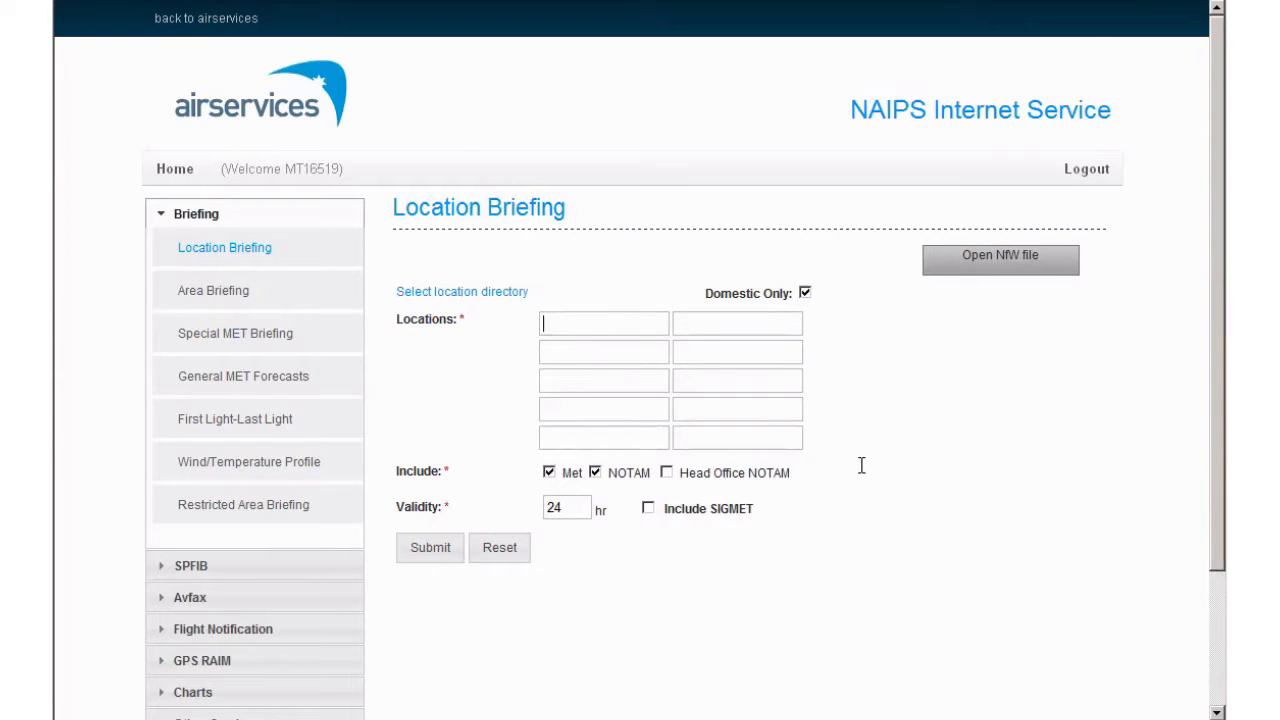
mouse_move(462, 291)
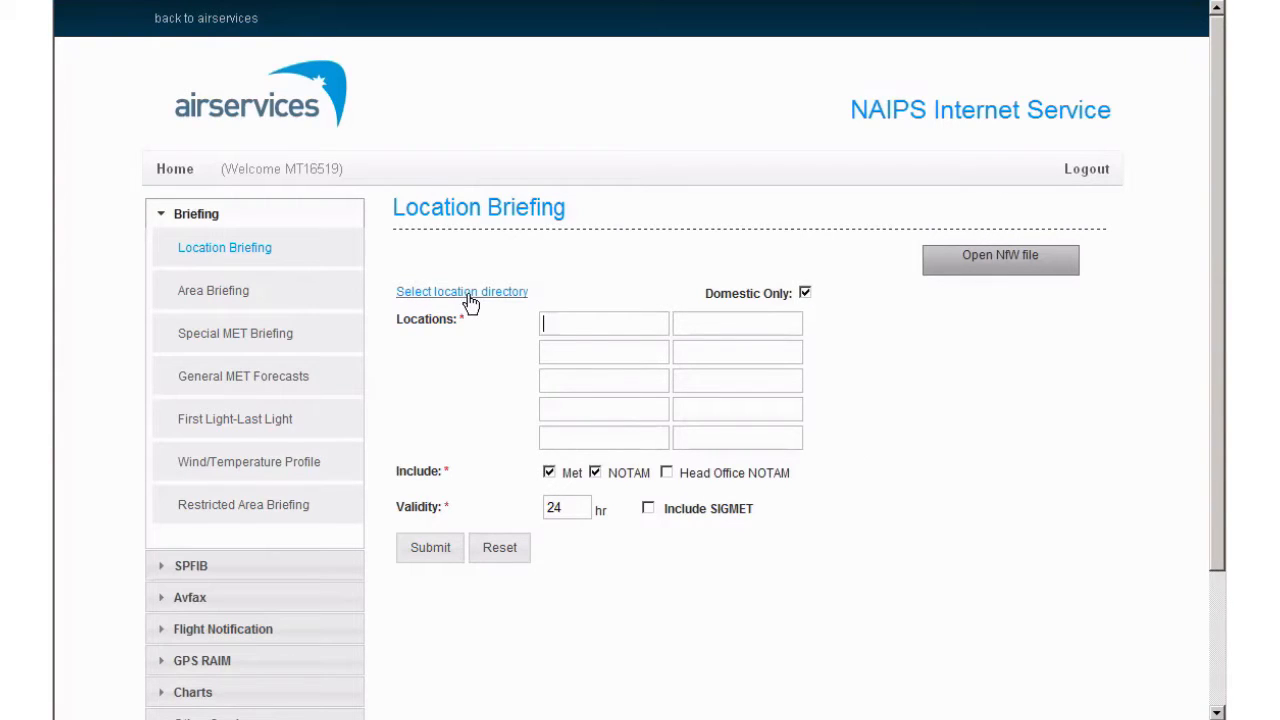
Step: Search the location directory for Gold Coast and add YBCG (Gold Coast AD) as first location
click(461, 291)
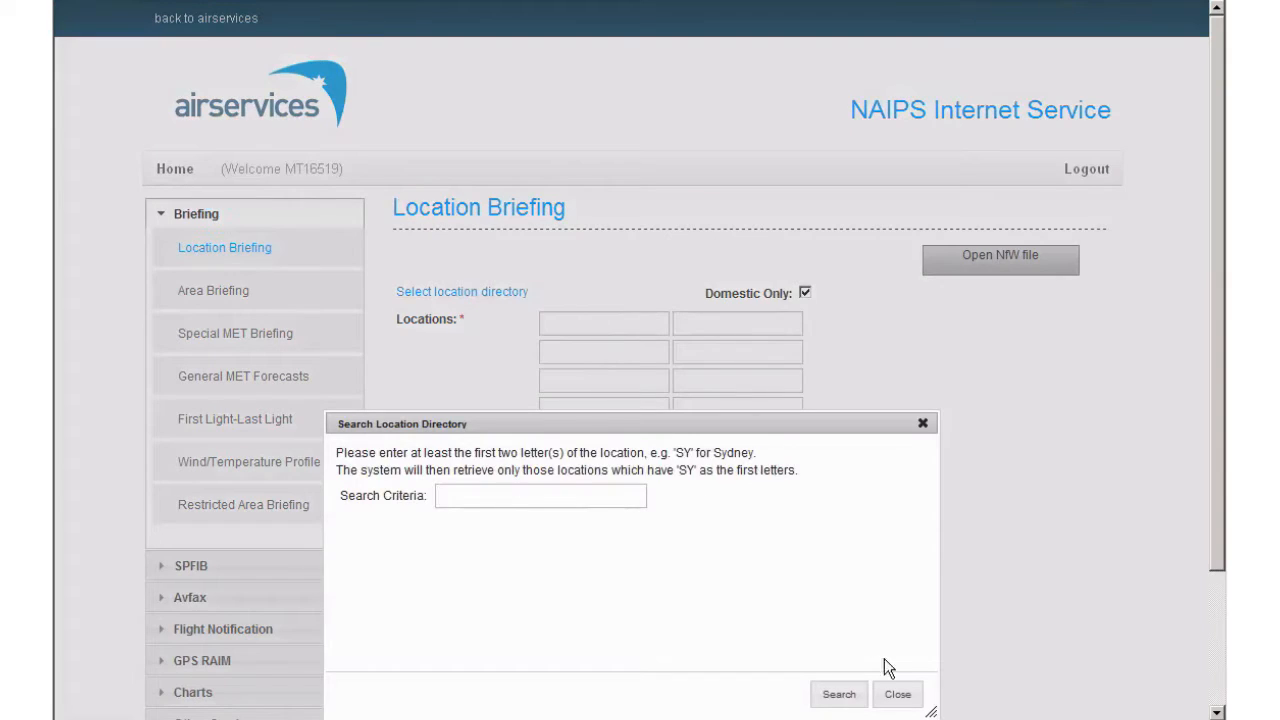
click(540, 496)
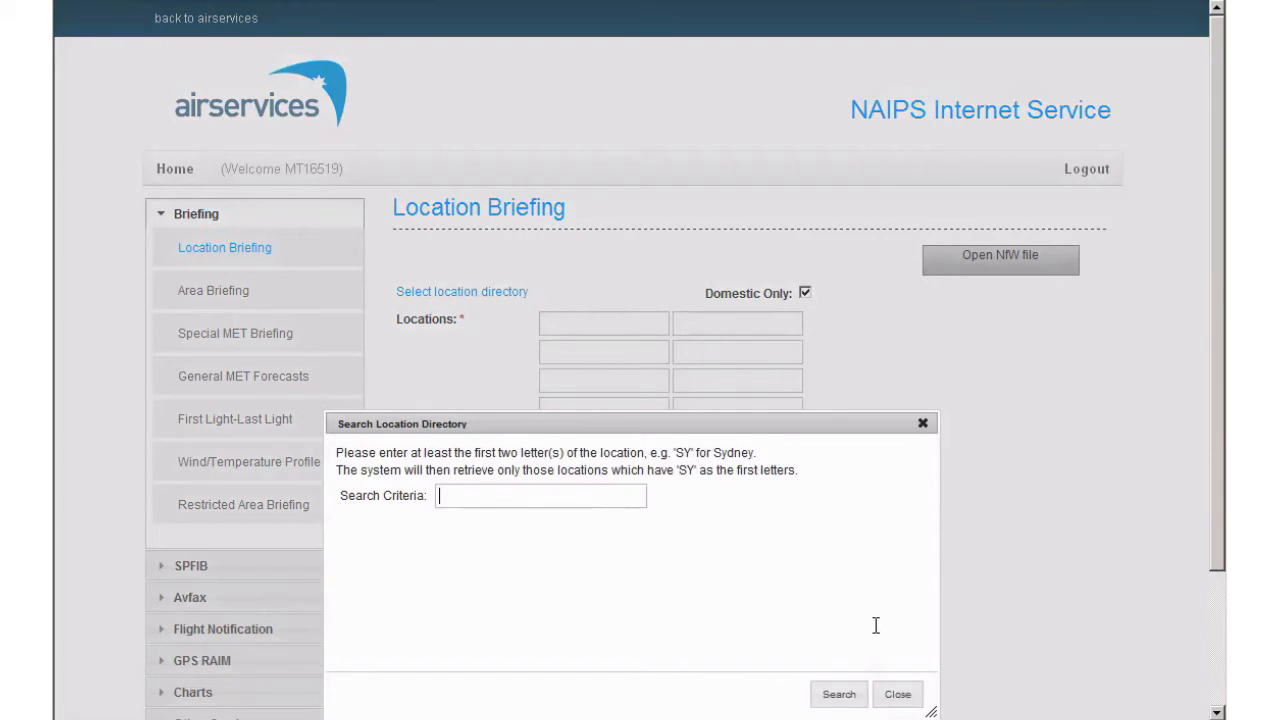
text(GOLD COAST)
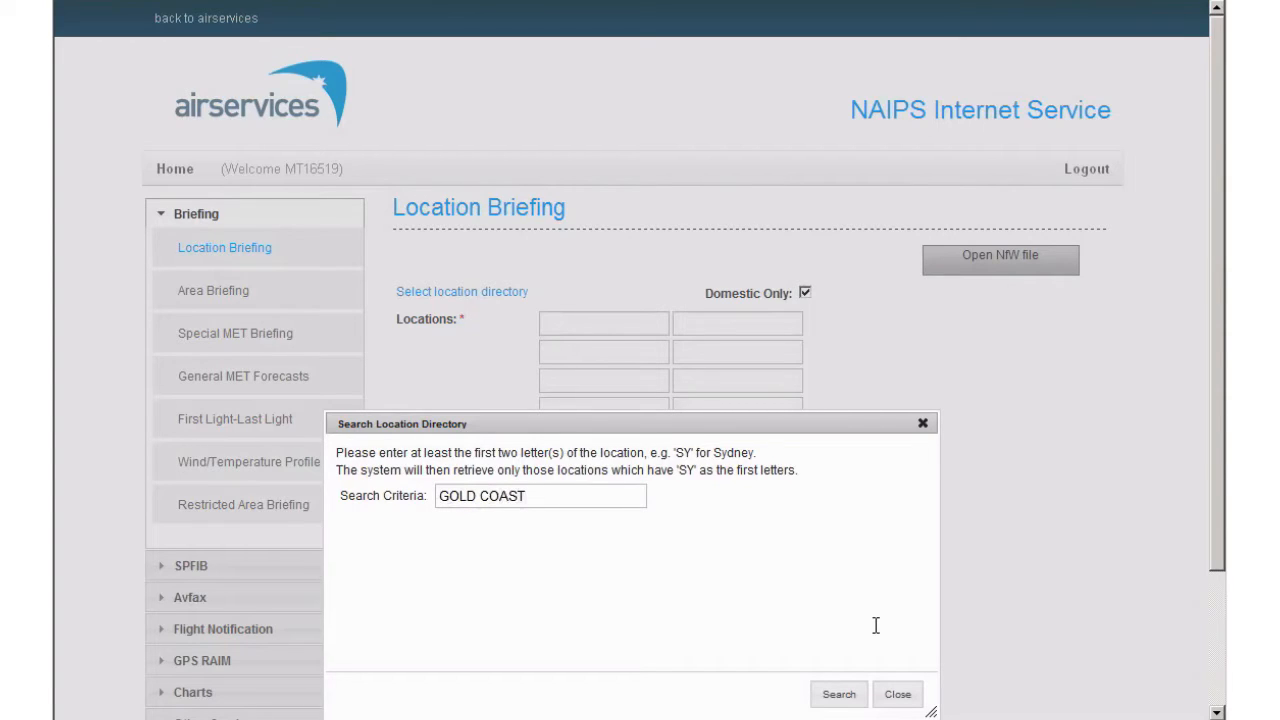
click(838, 694)
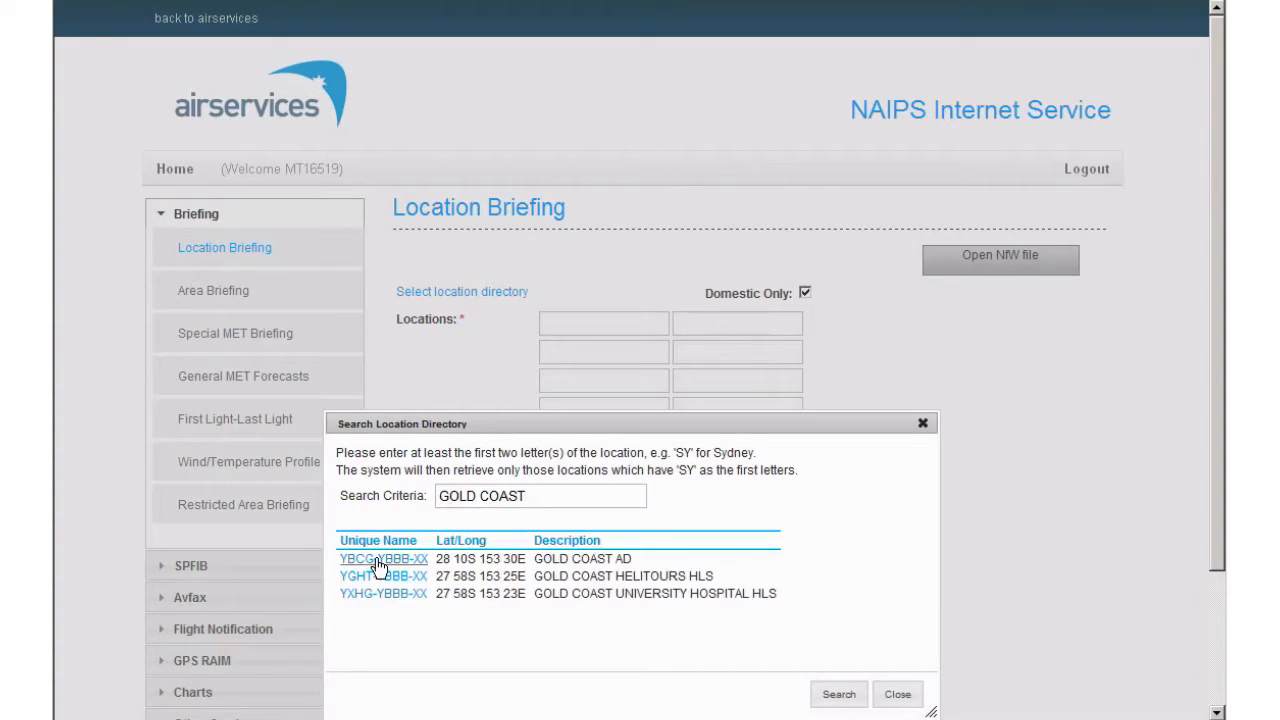
click(356, 558)
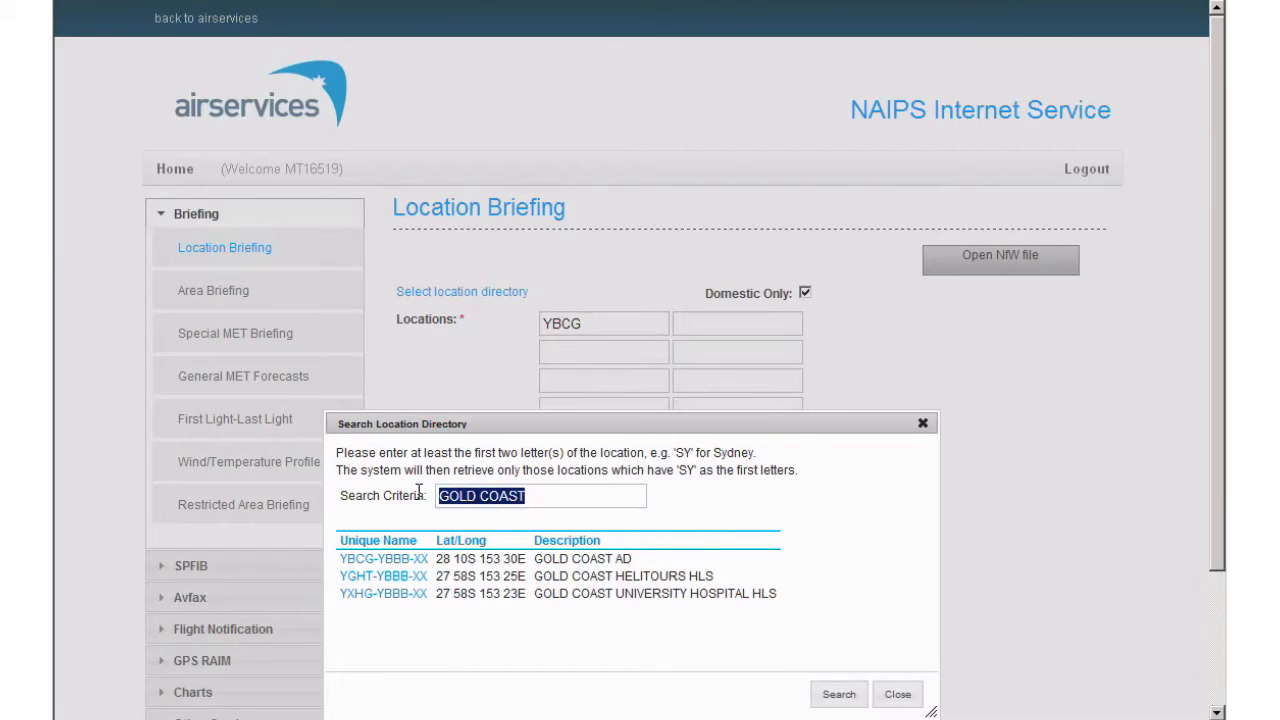
Step: Search the directory for Oakey and add OKX (Oakey airspace) as second location
text(OAKEY)
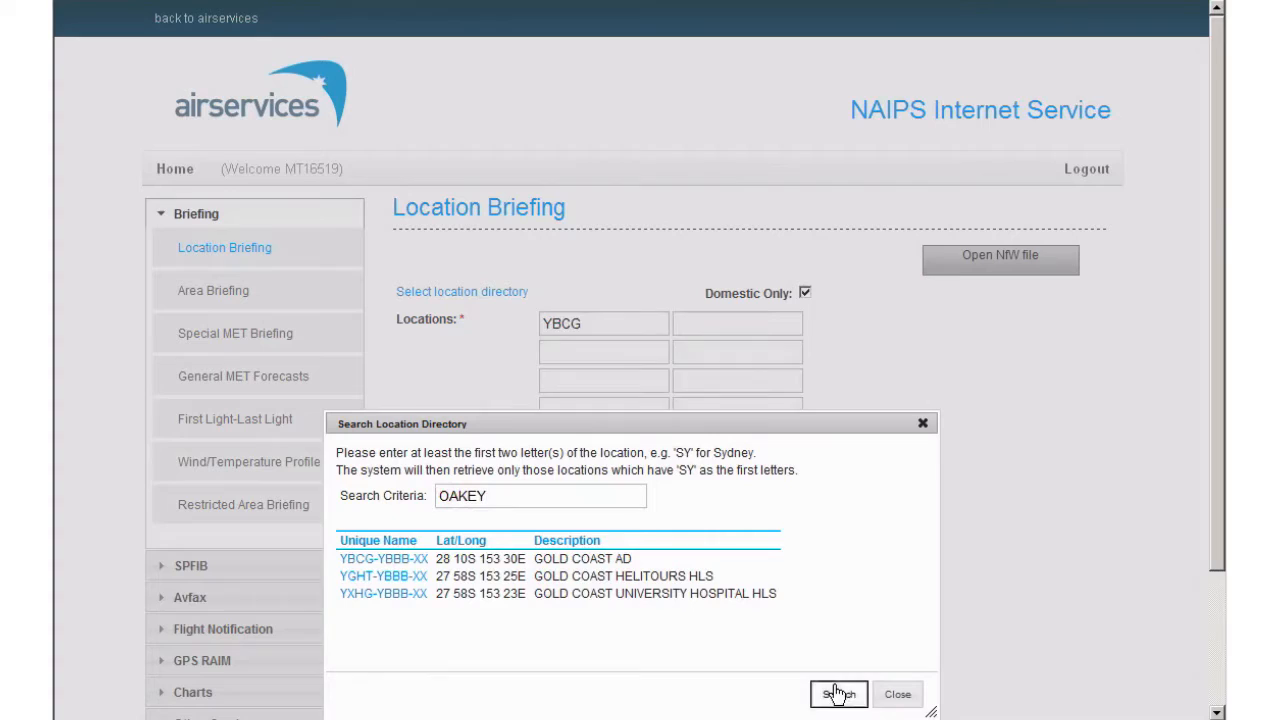
click(838, 694)
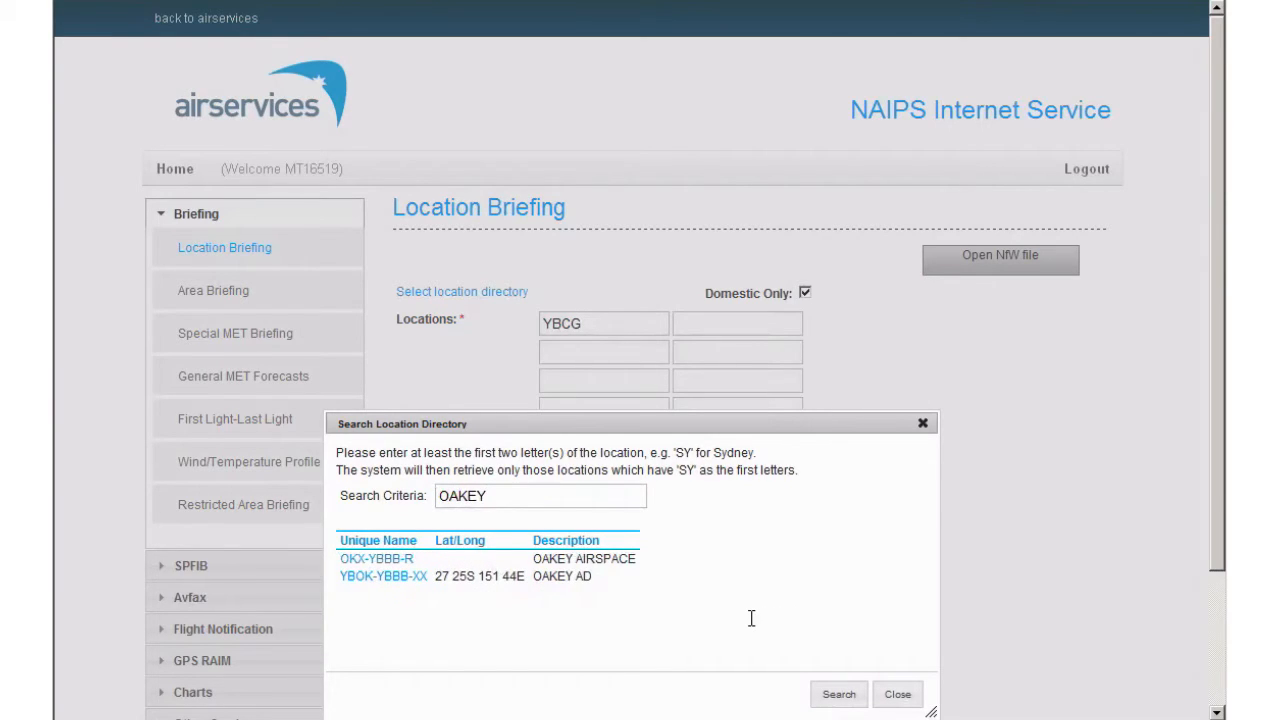
click(540, 495)
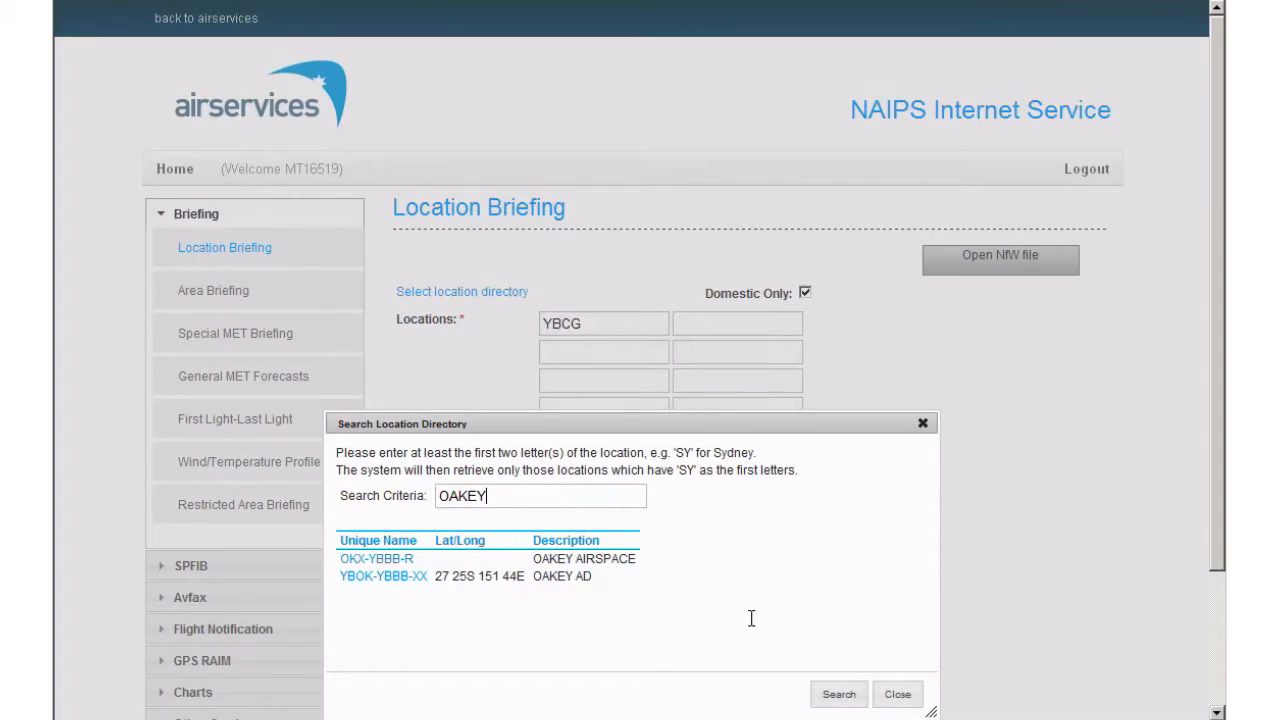
mouse_move(394, 595)
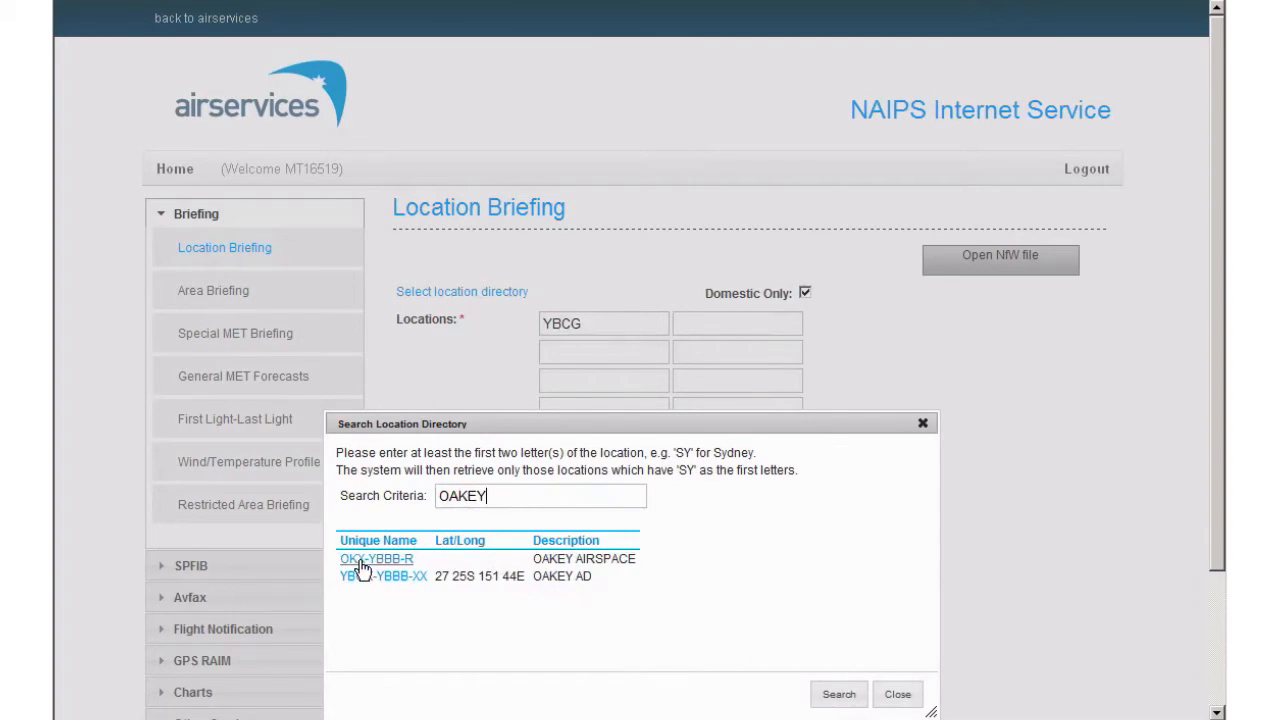
click(376, 558)
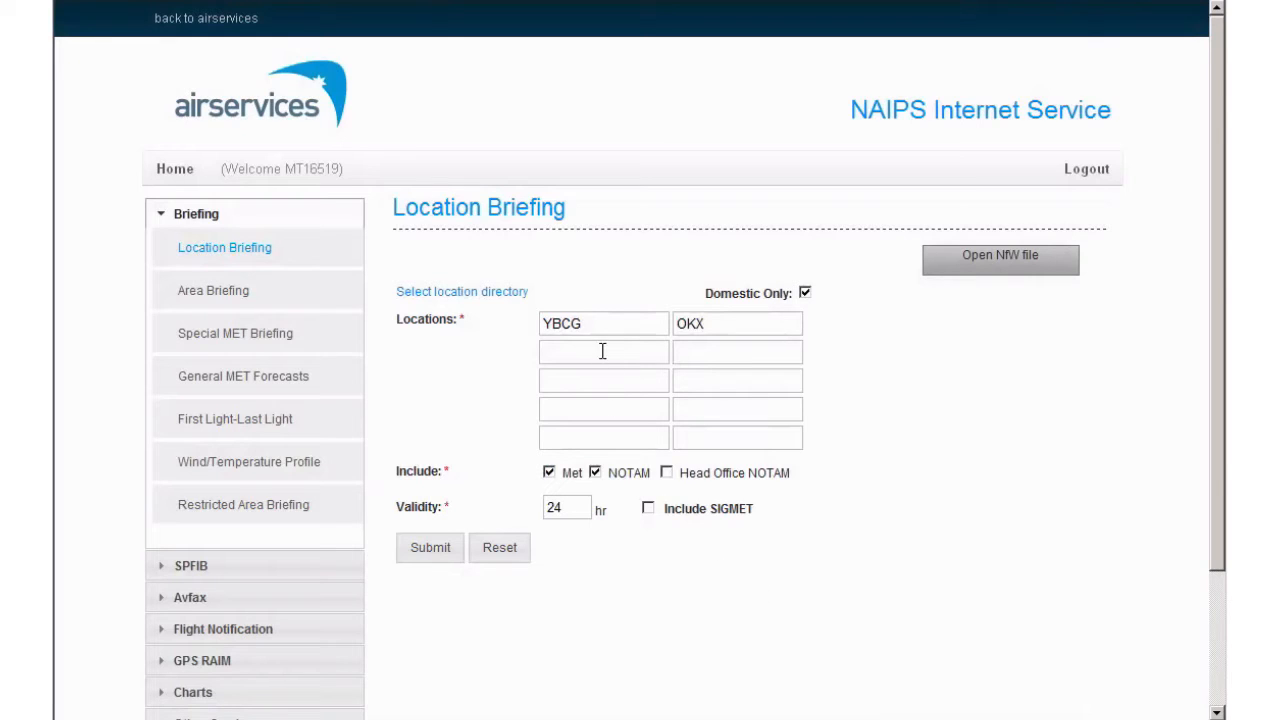
Step: Enter 40 in the first box of the second Locations row
click(603, 351)
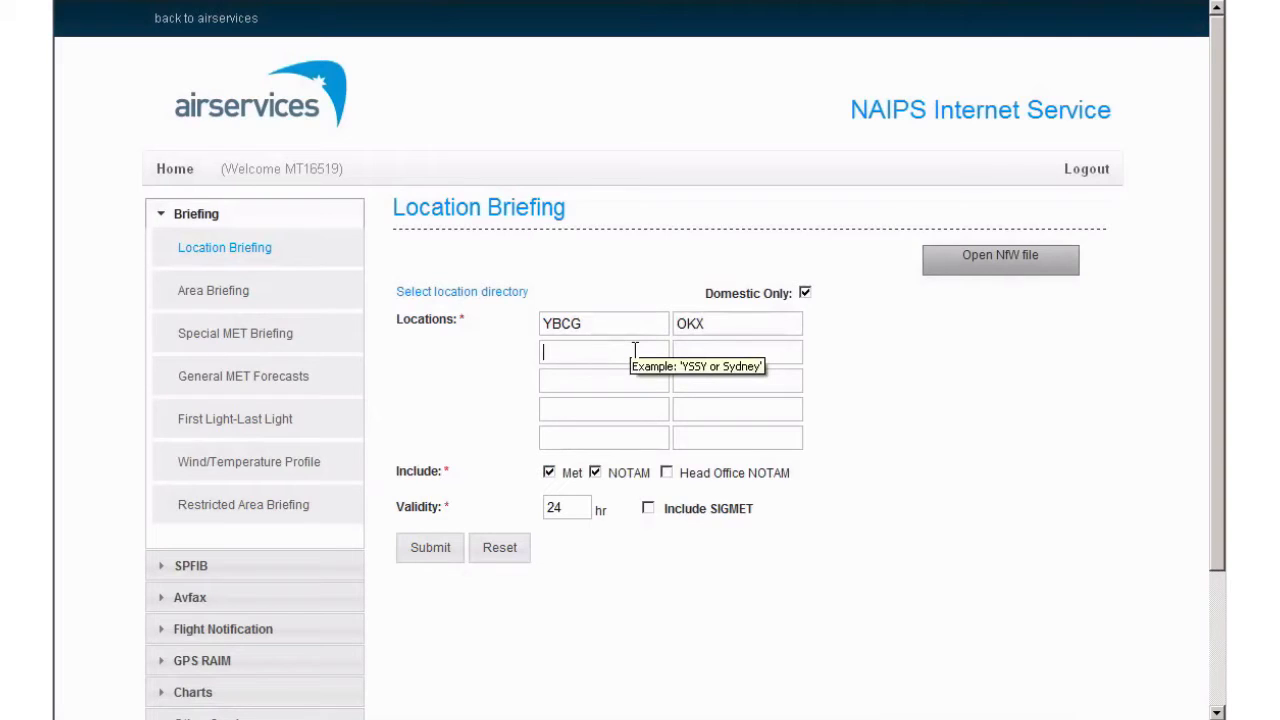
text(40)
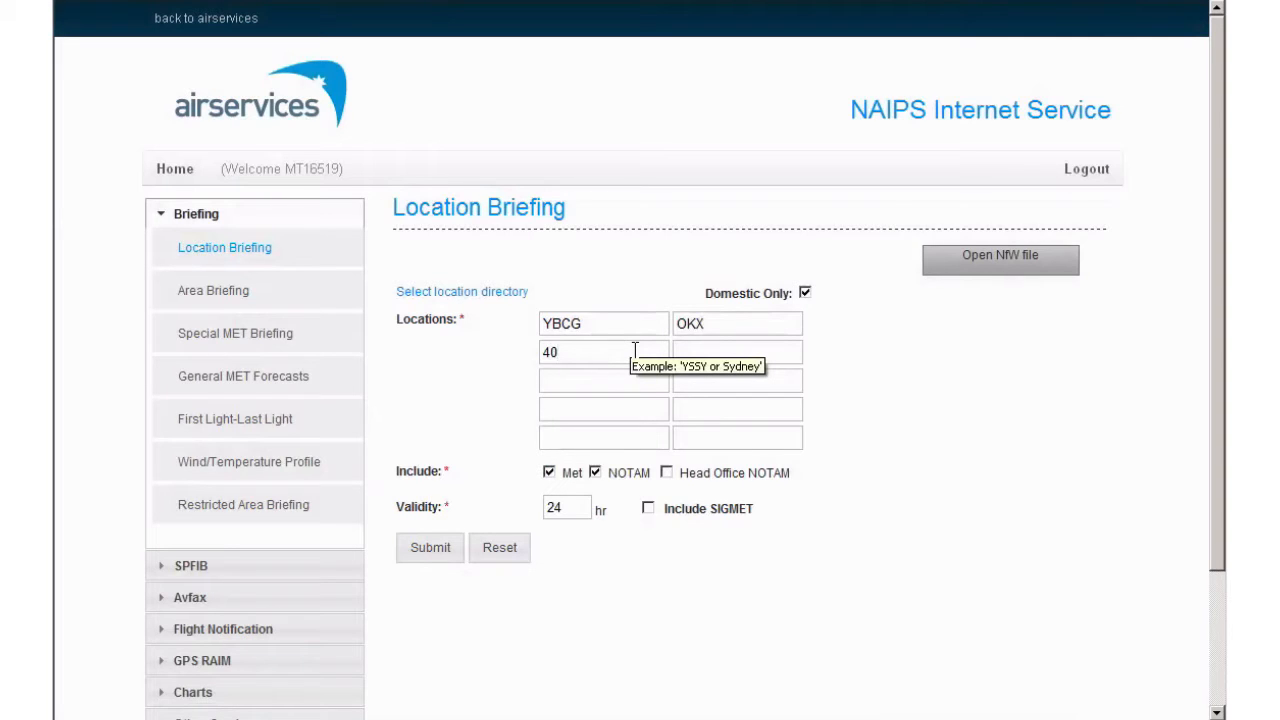
click(429, 547)
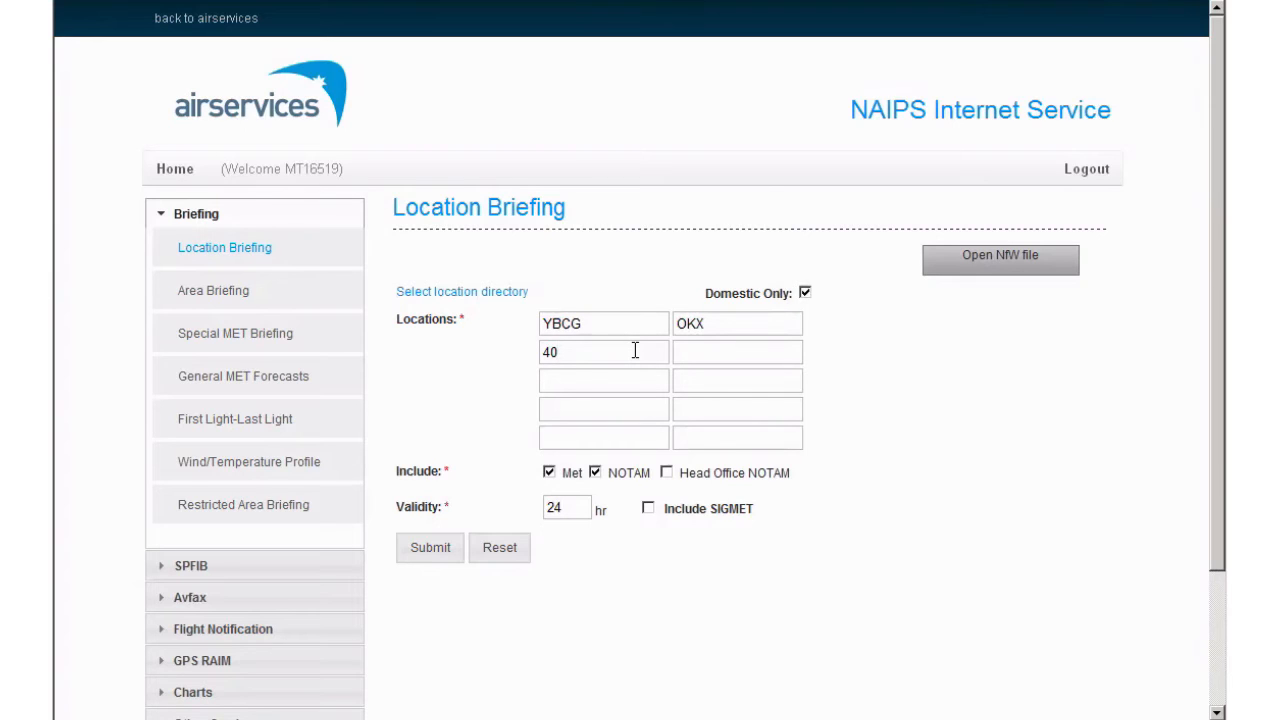
mouse_move(718, 351)
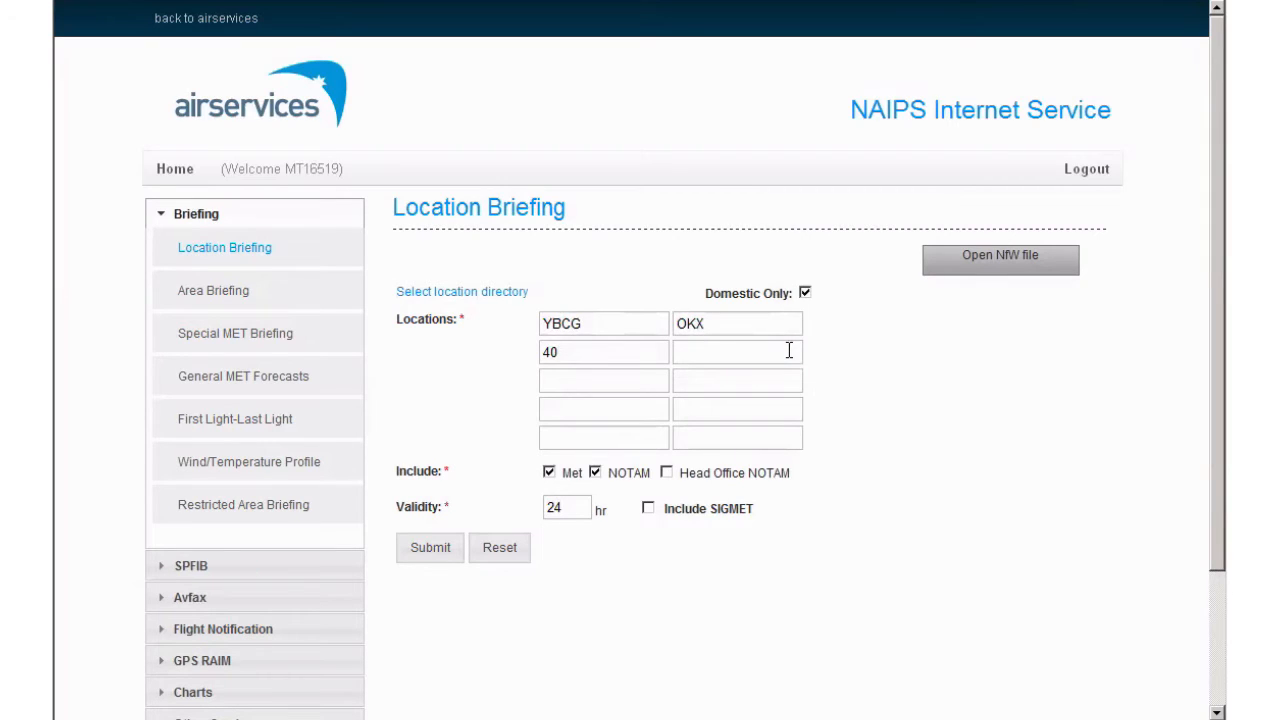
click(737, 351)
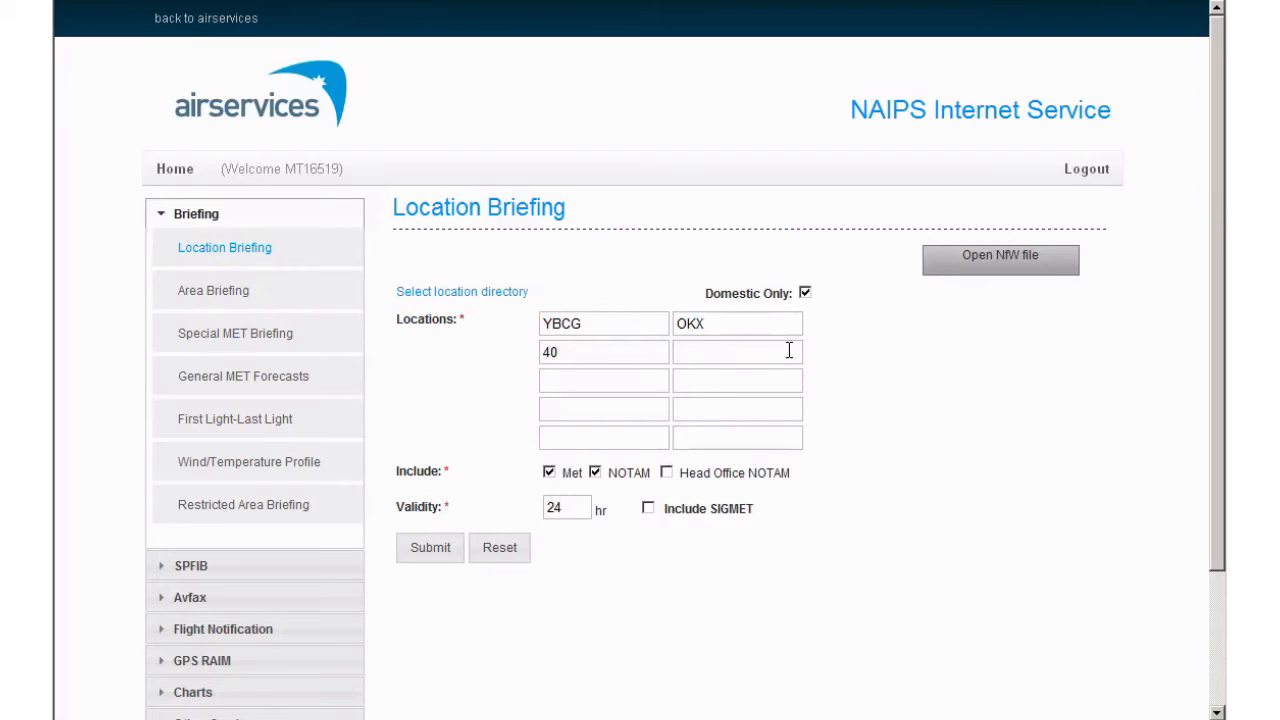
Step: Enter 7400 in the second box of the second Locations row
click(737, 351)
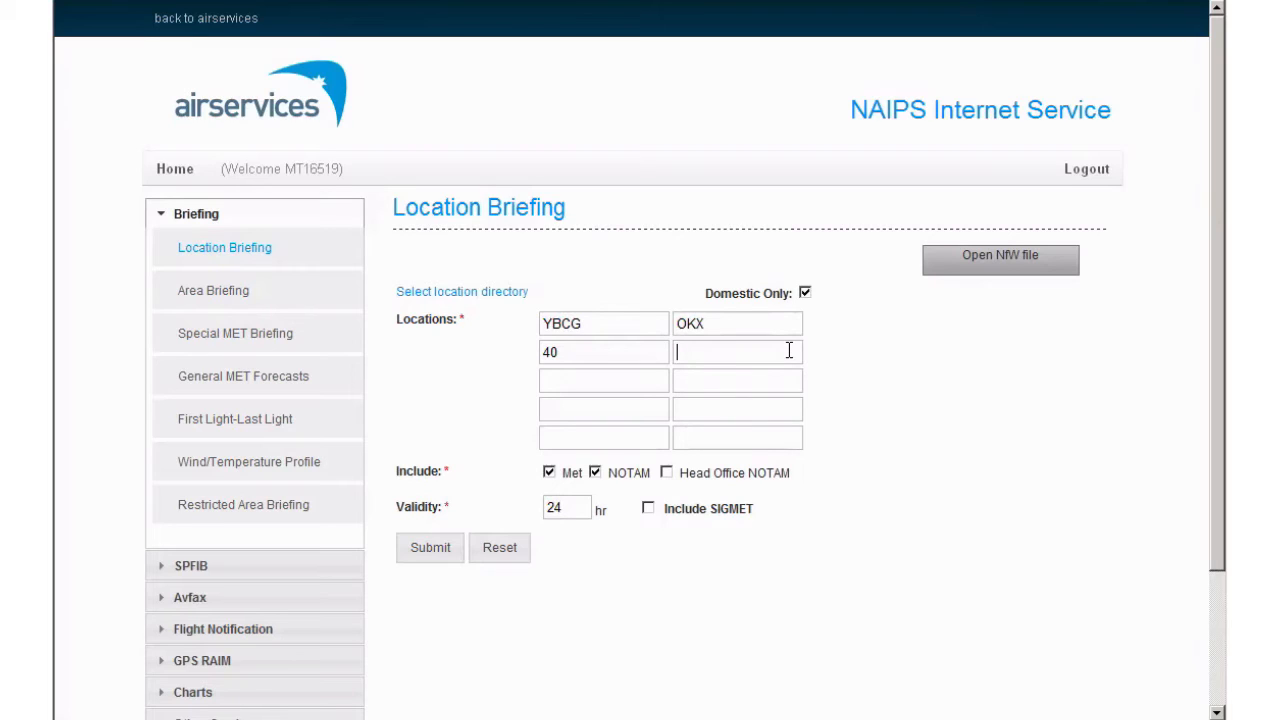
text(7)
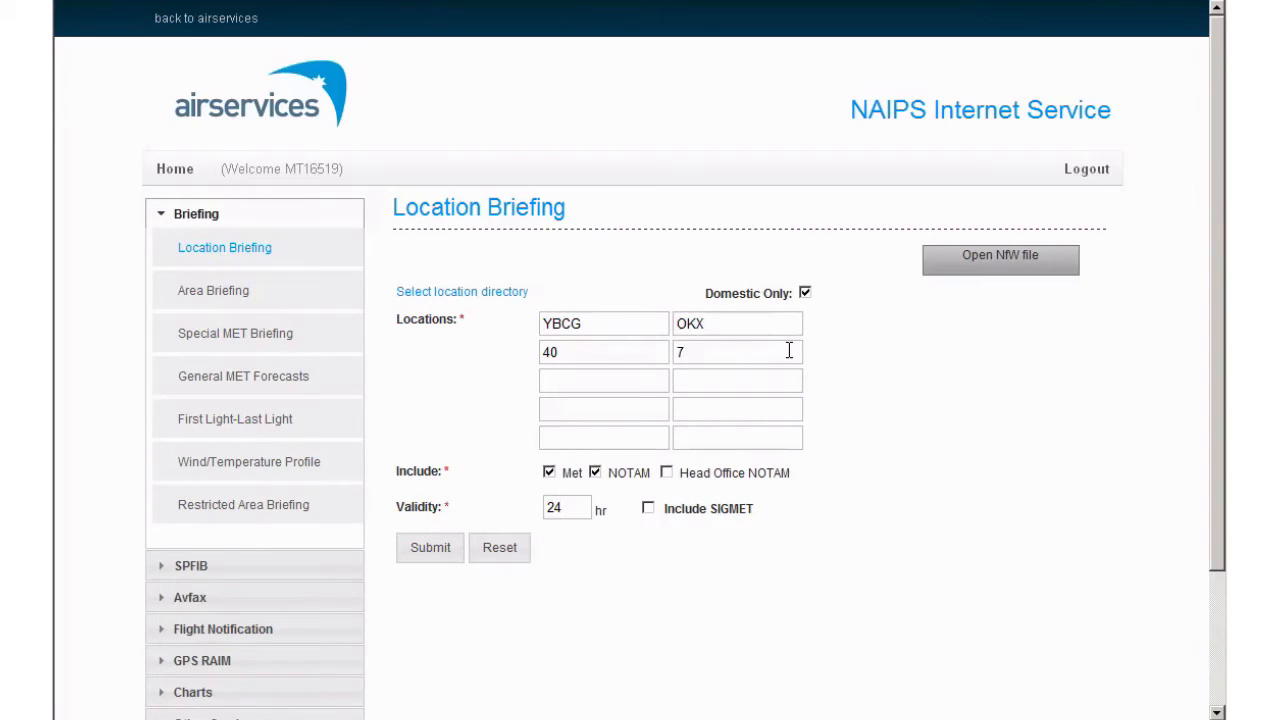
text(400)
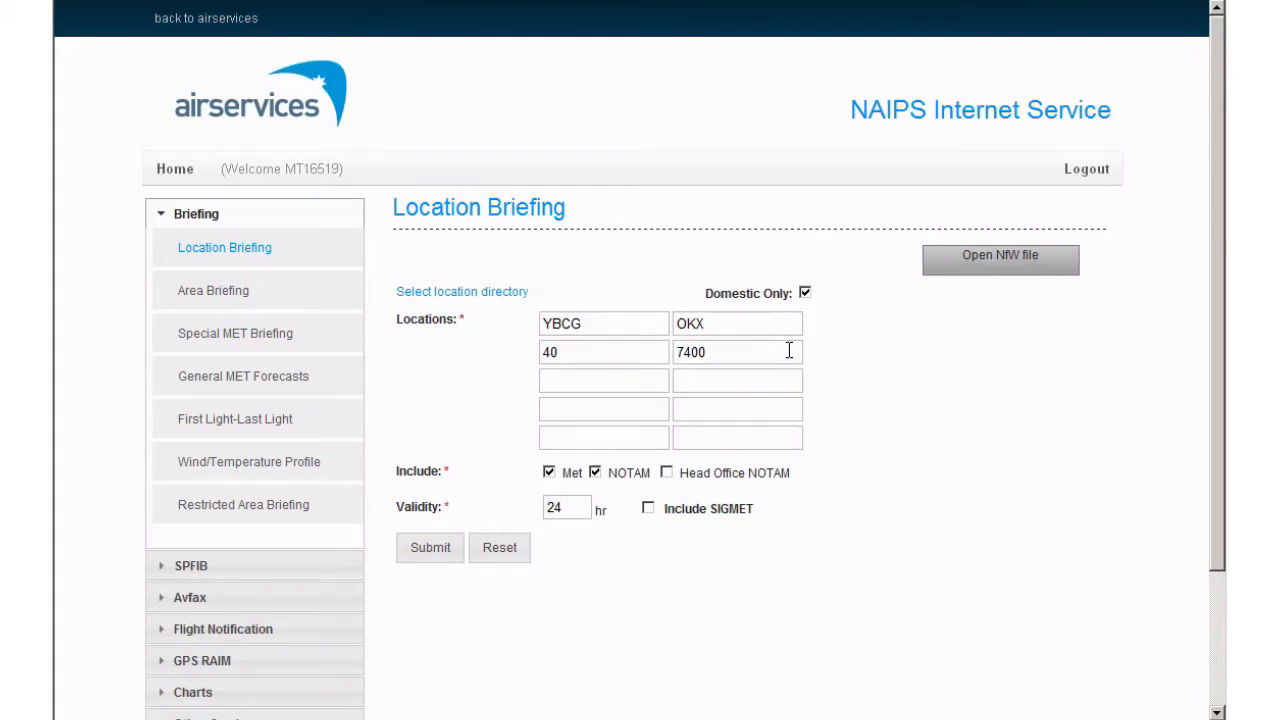
mouse_move(820, 445)
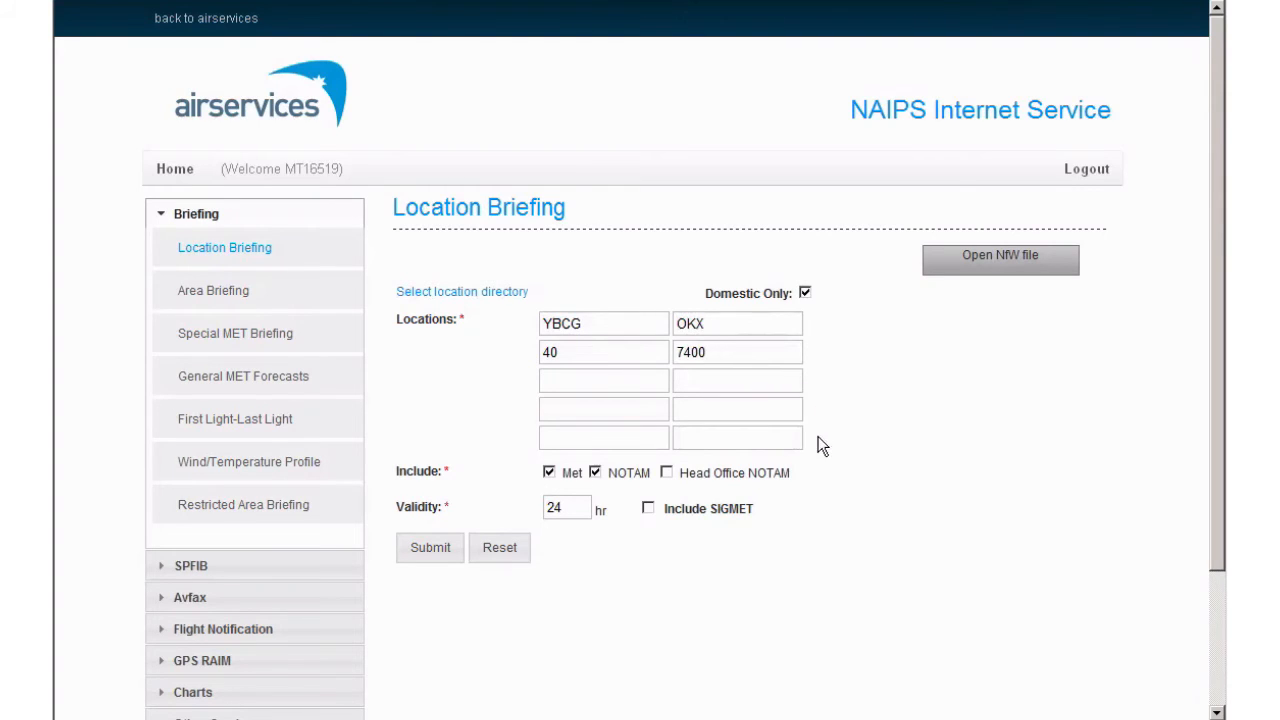
mouse_move(800, 495)
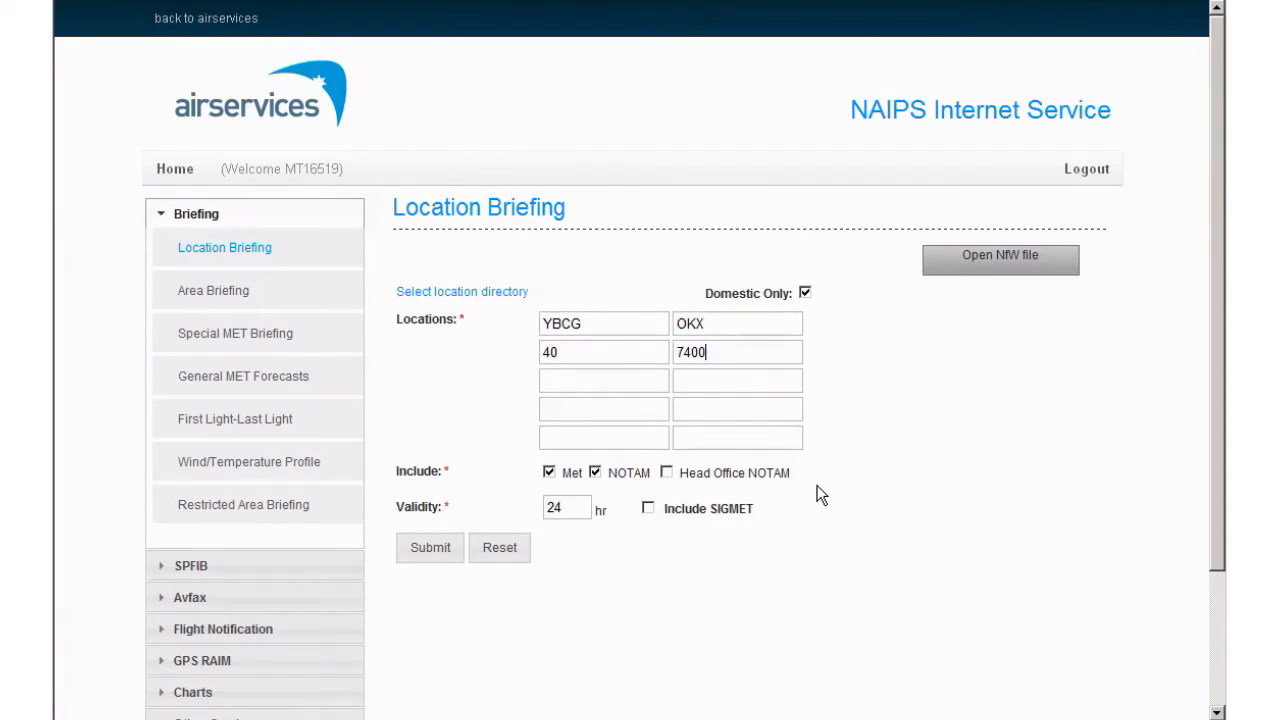
mouse_move(790, 470)
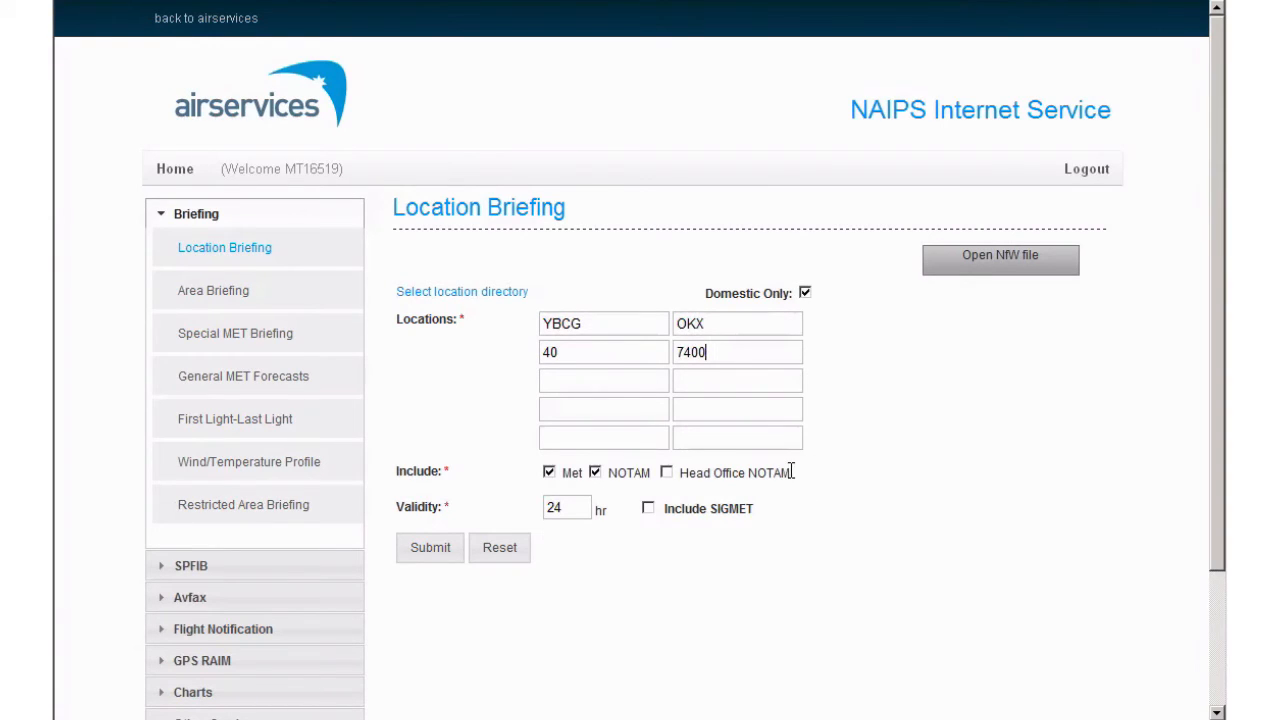
mouse_move(795, 479)
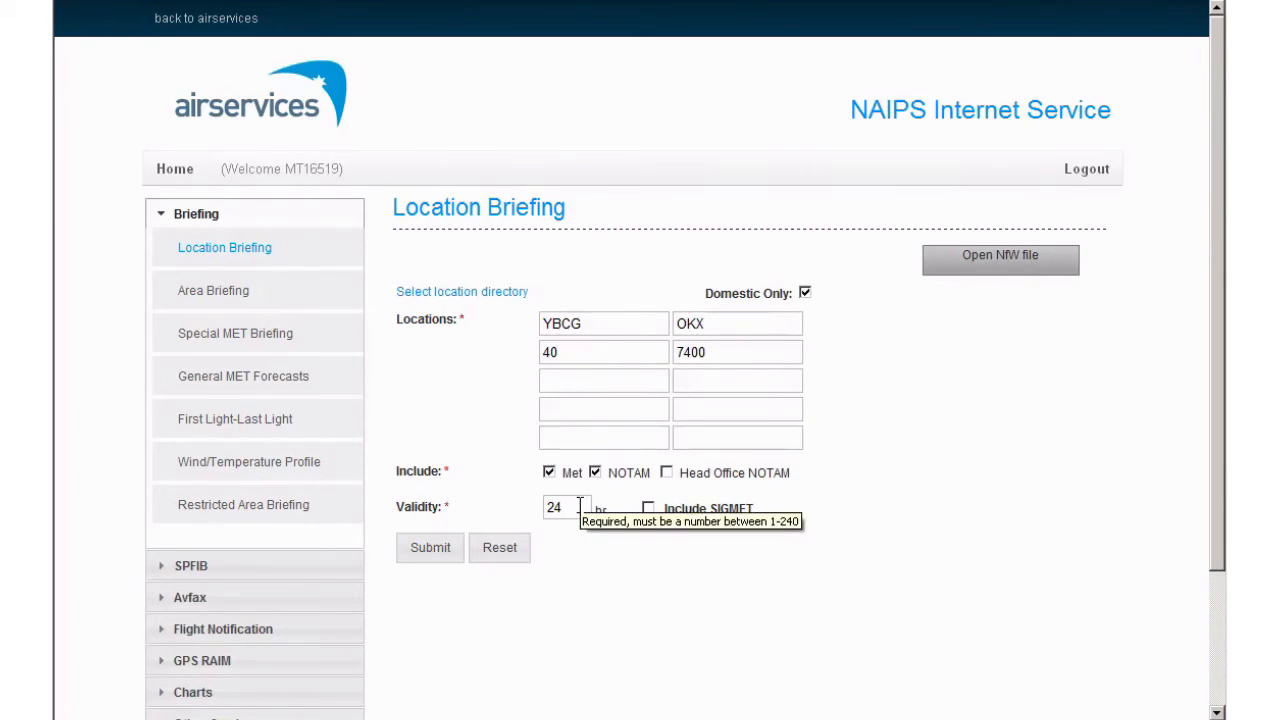
Step: Change the validity from 24 to 240 hours and tick Include SIGMET
click(565, 507)
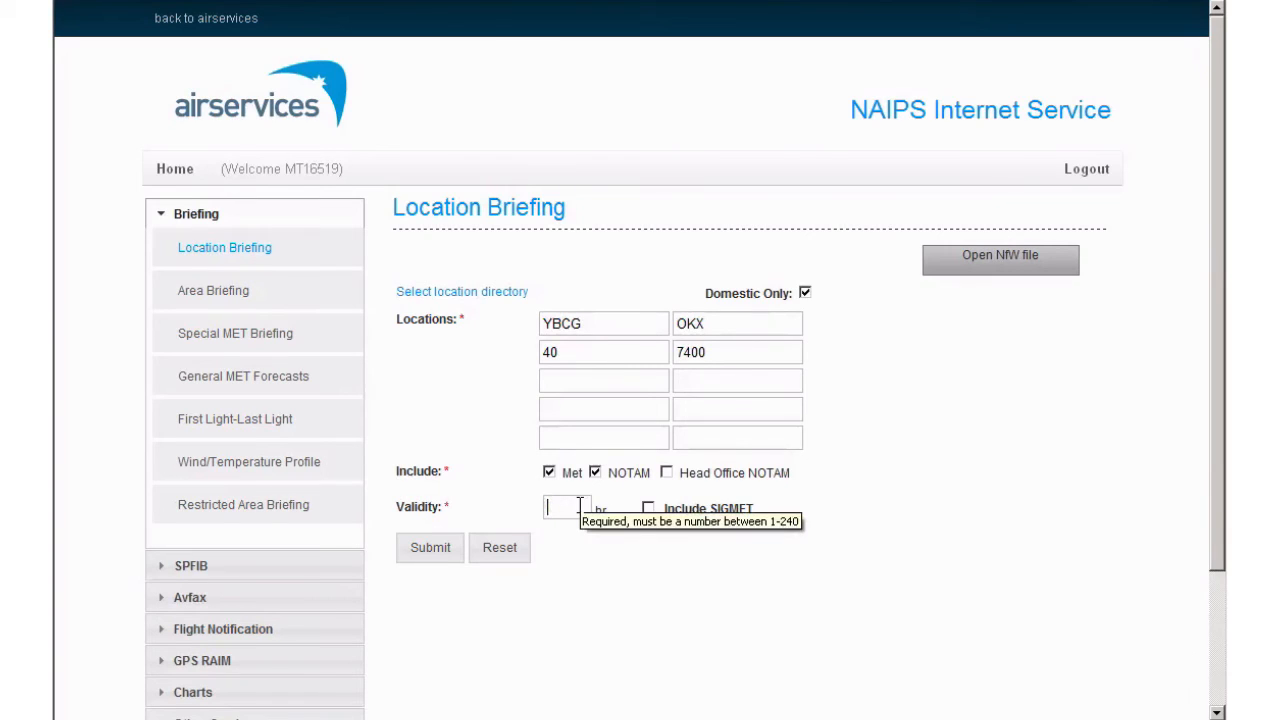
click(430, 547)
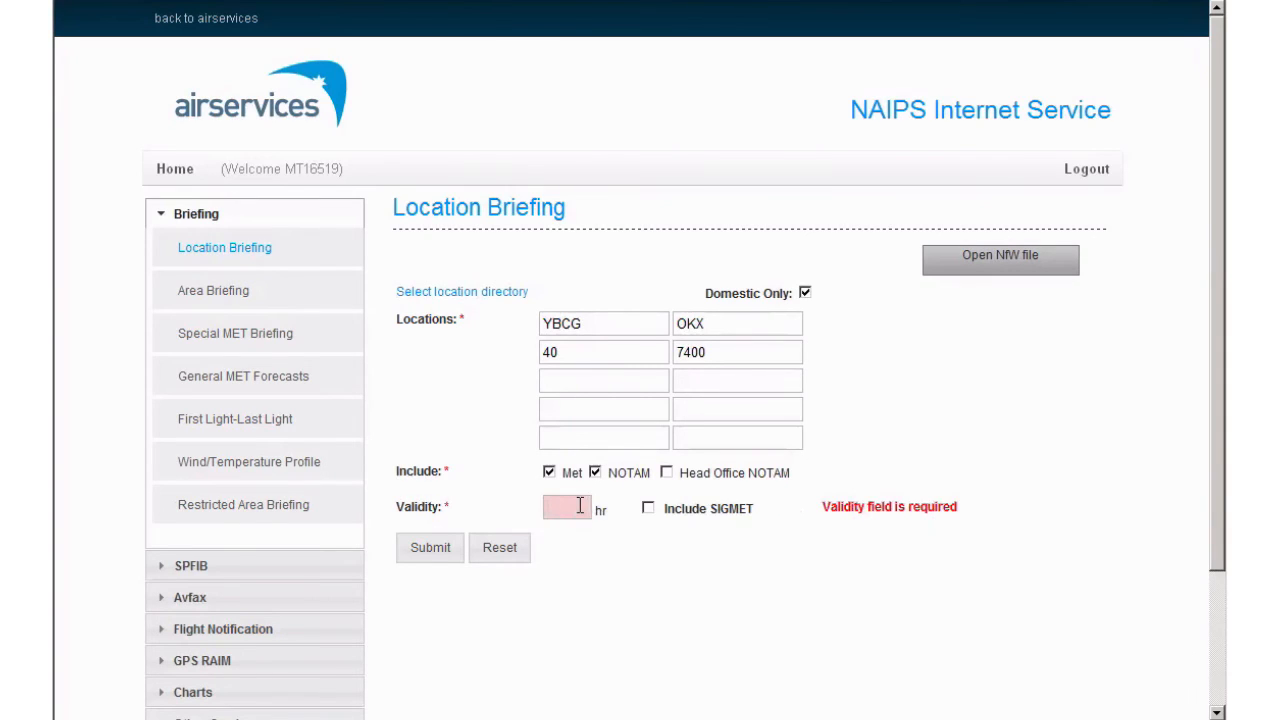
text(240)
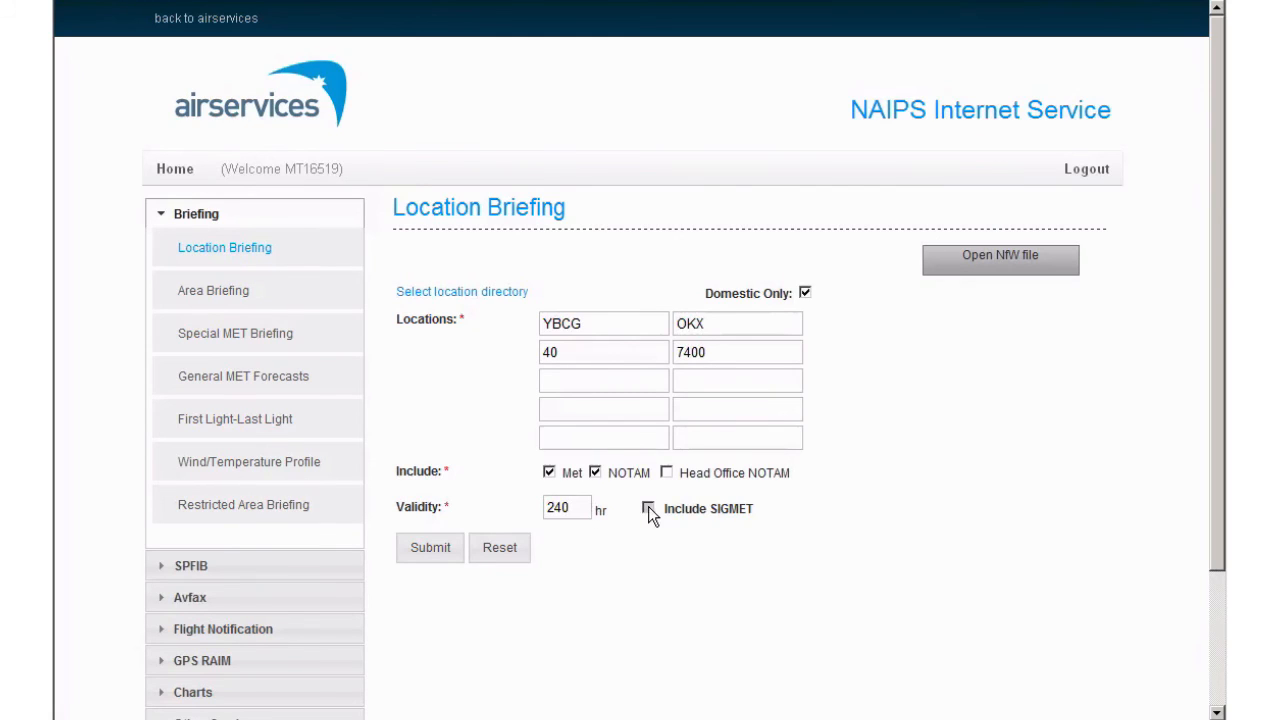
click(648, 508)
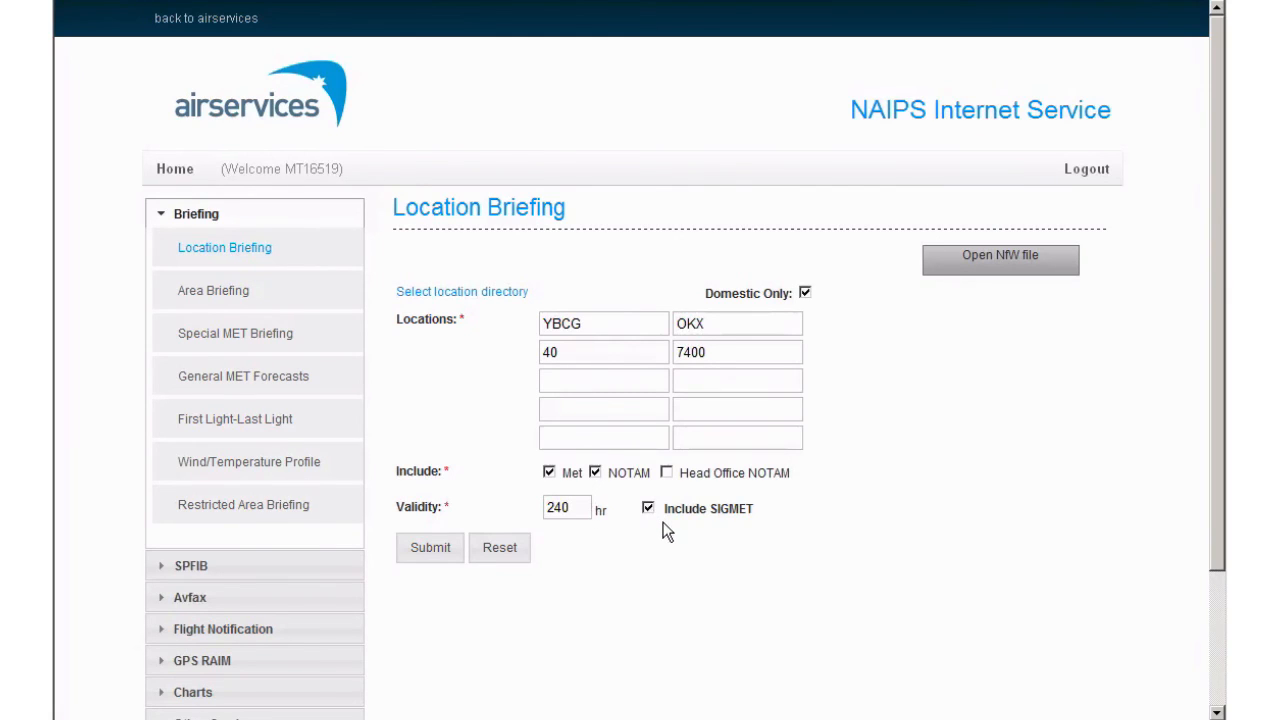